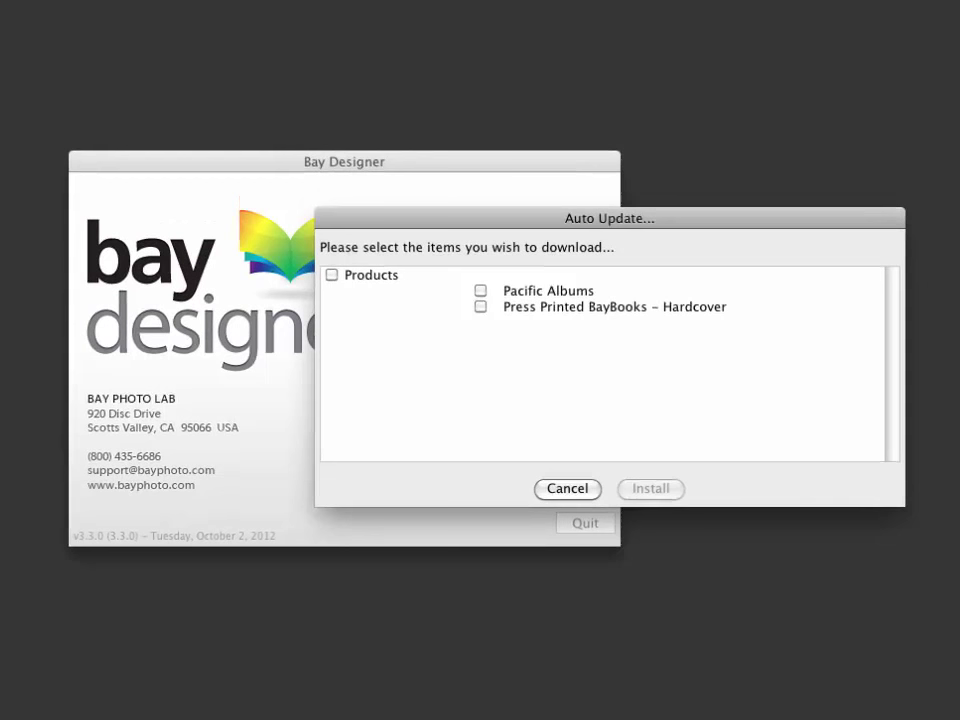
Cancel the Auto Update product download and return to the welcome window
click(650, 488)
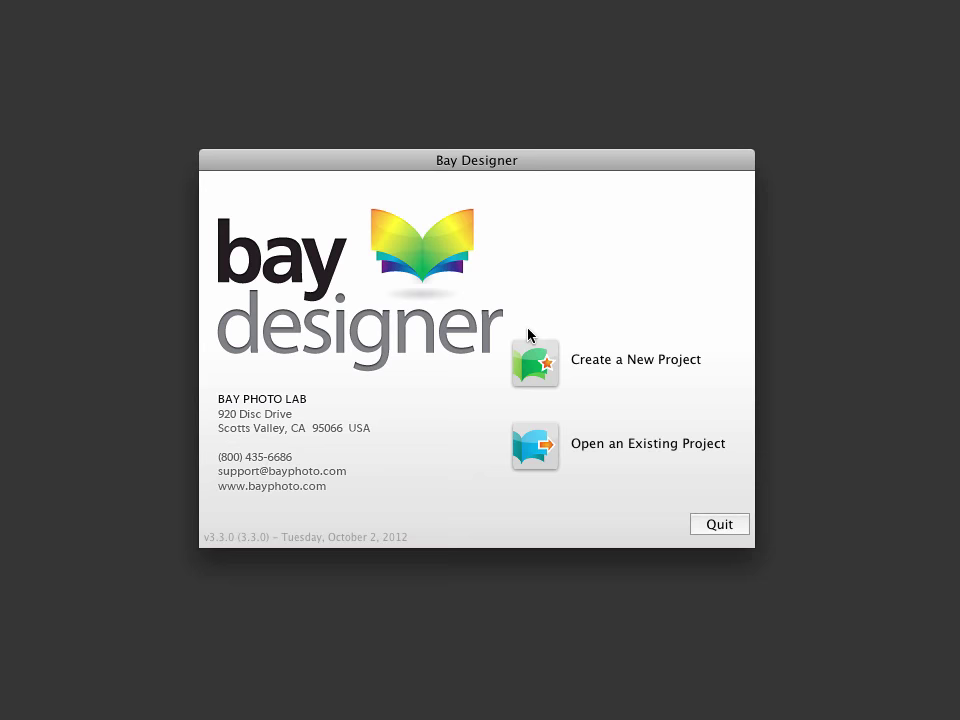
Create a new project under Professional Photo Albums > Pacific Albums, choosing 10x10 Pacific Album – Photo Cover
click(534, 364)
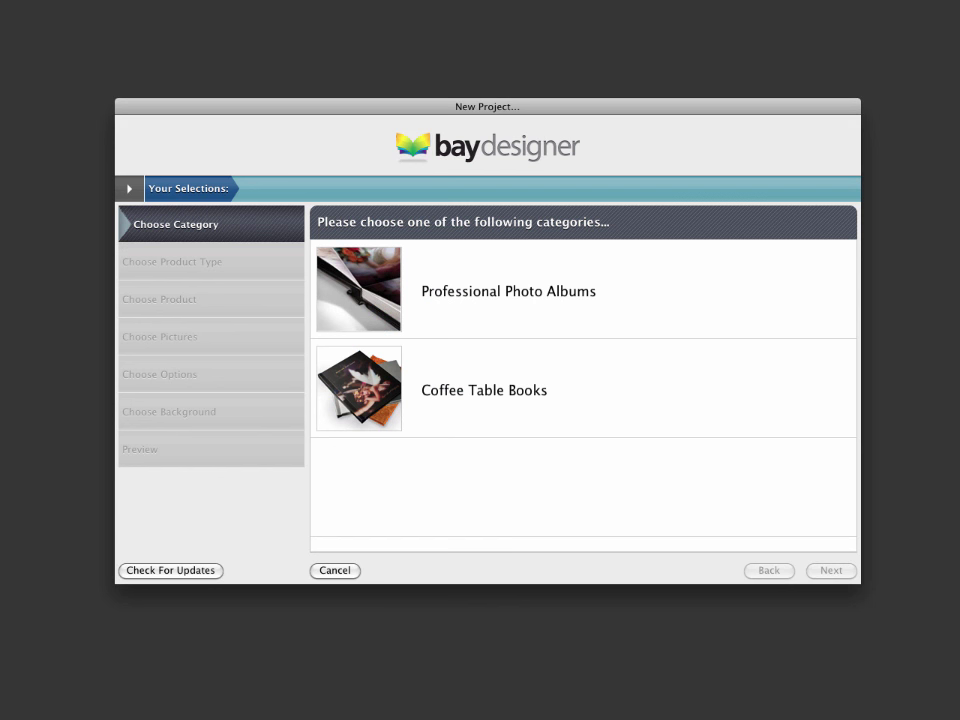
mouse_move(360, 304)
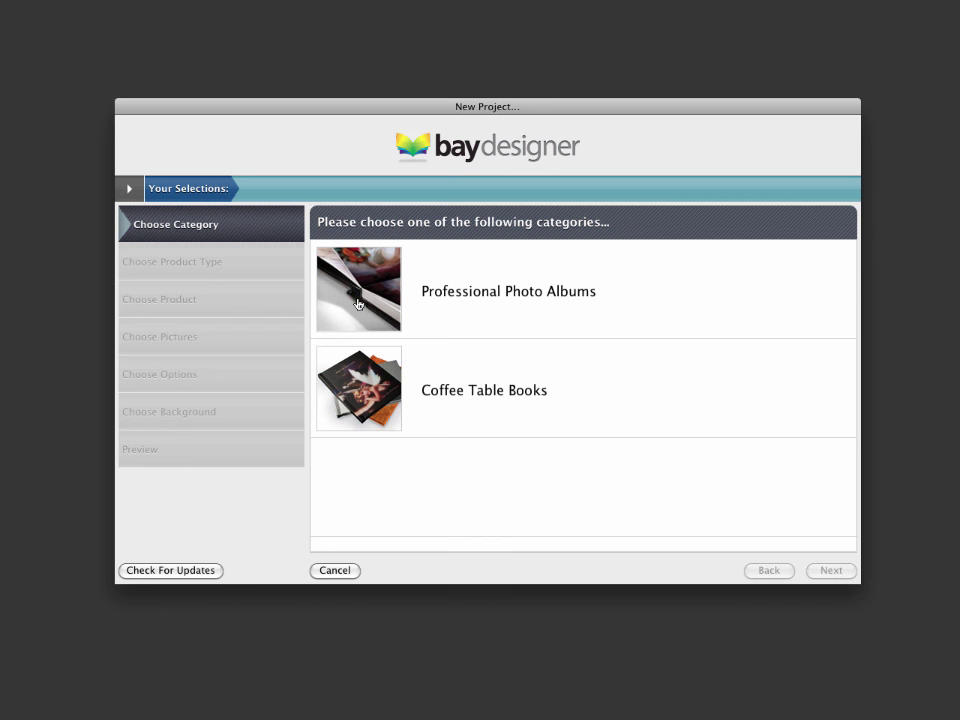
click(358, 290)
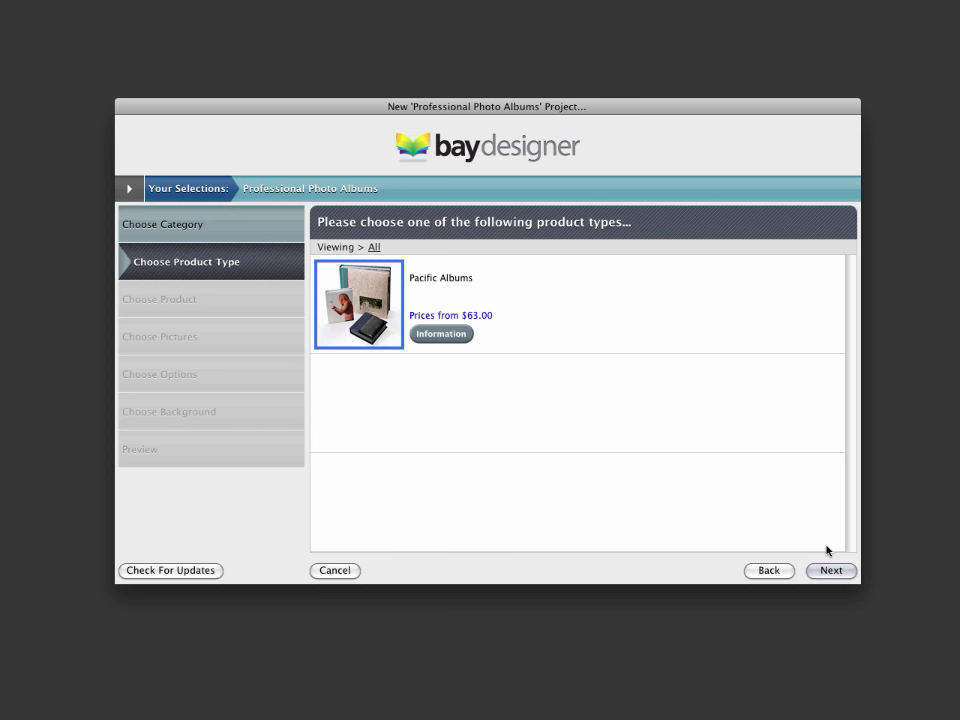
click(832, 570)
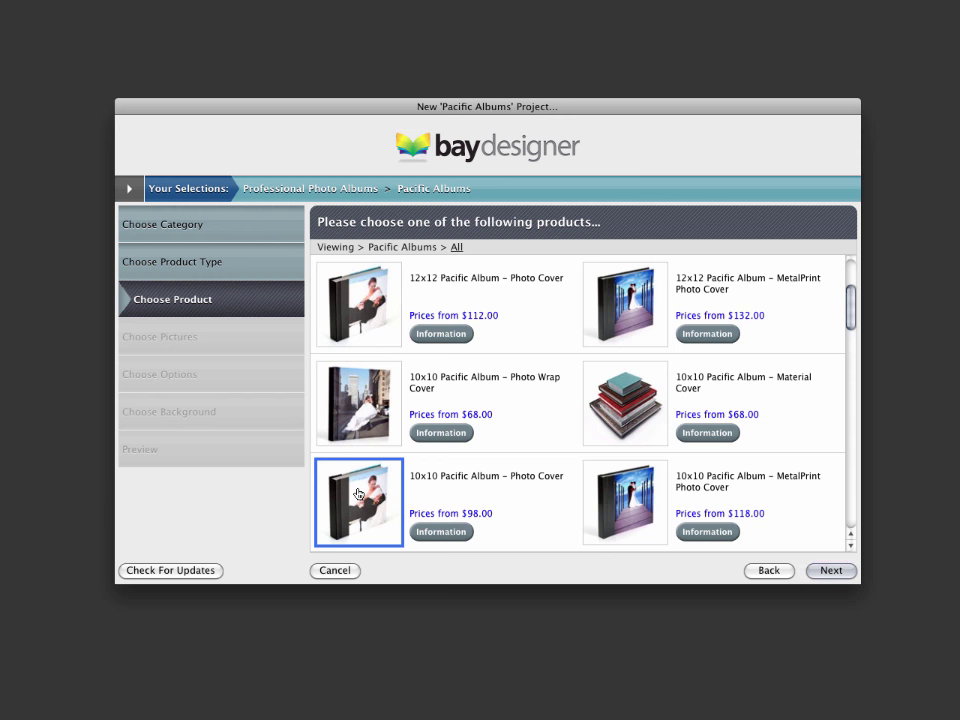
click(832, 572)
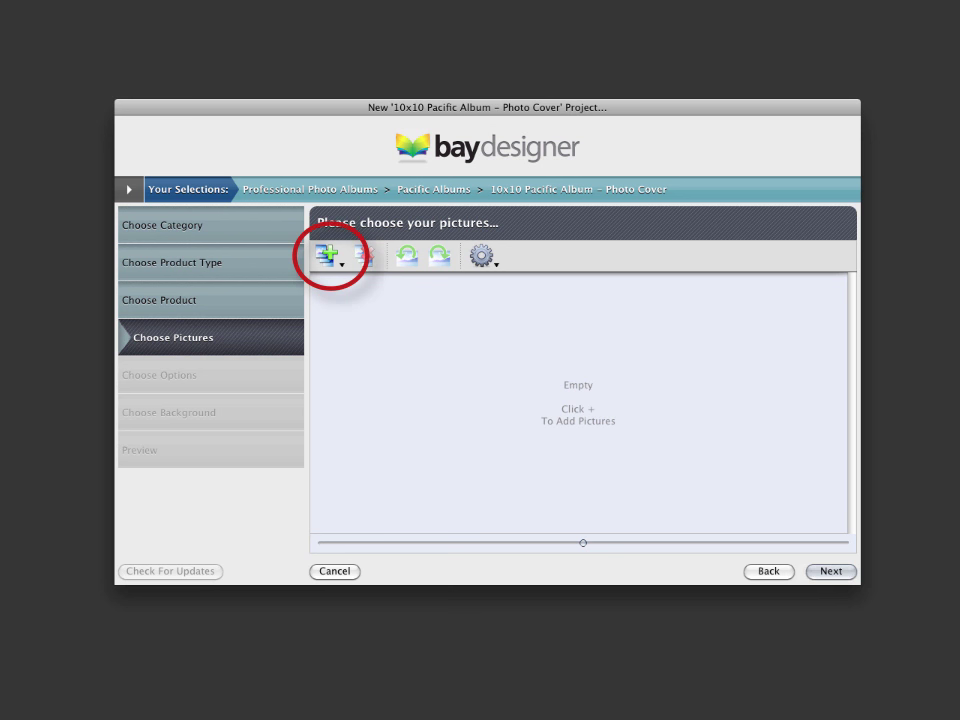
Add individual picture files of the wedding photos and continue to naming the project
click(332, 256)
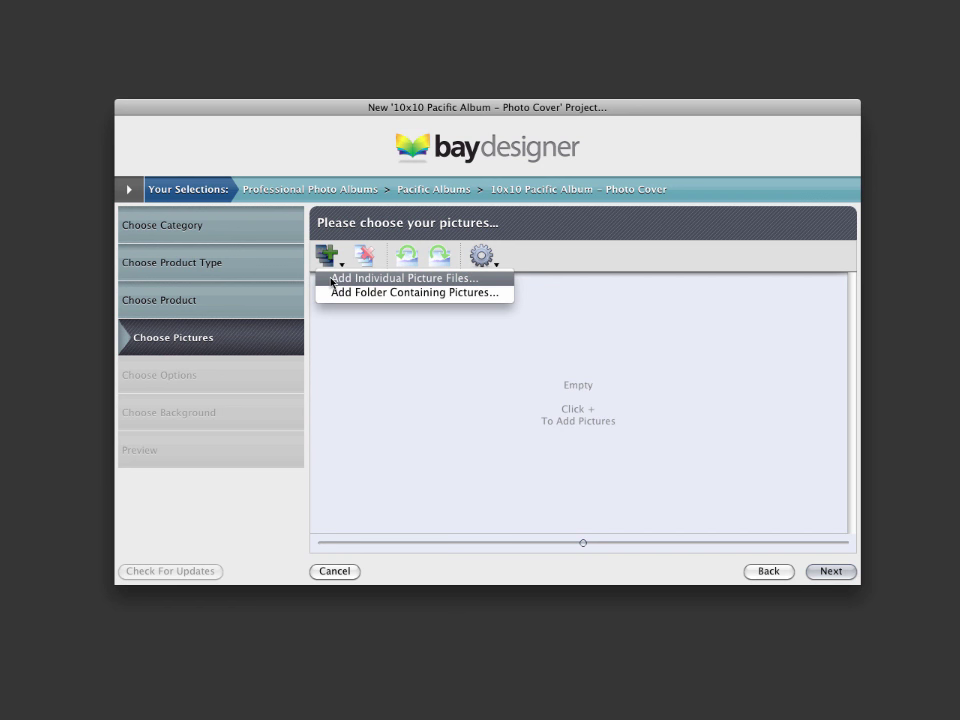
click(400, 276)
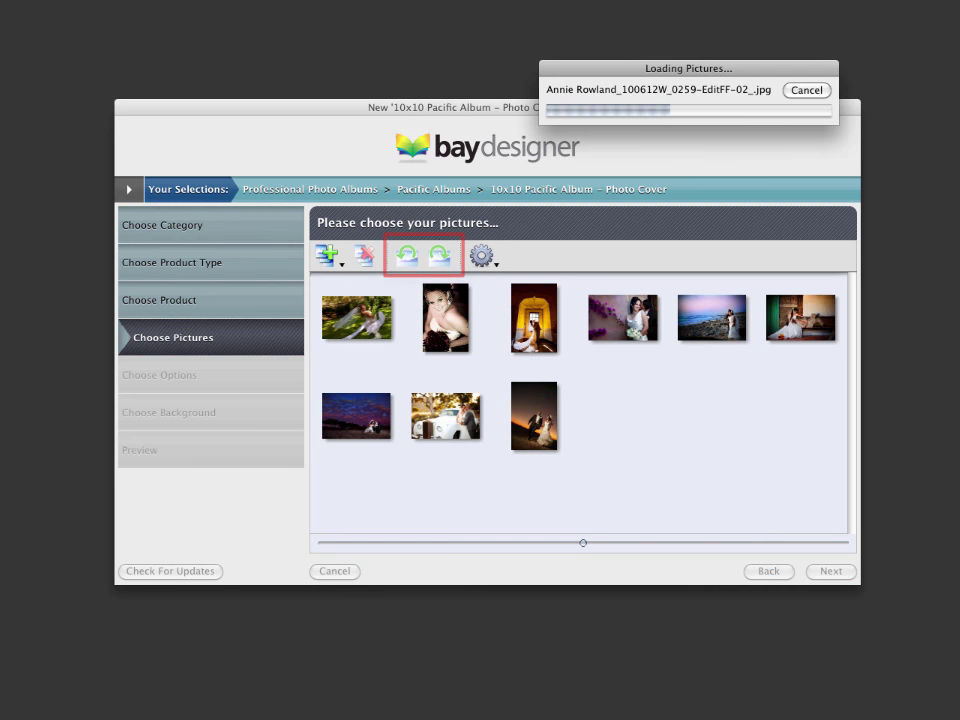
click(484, 256)
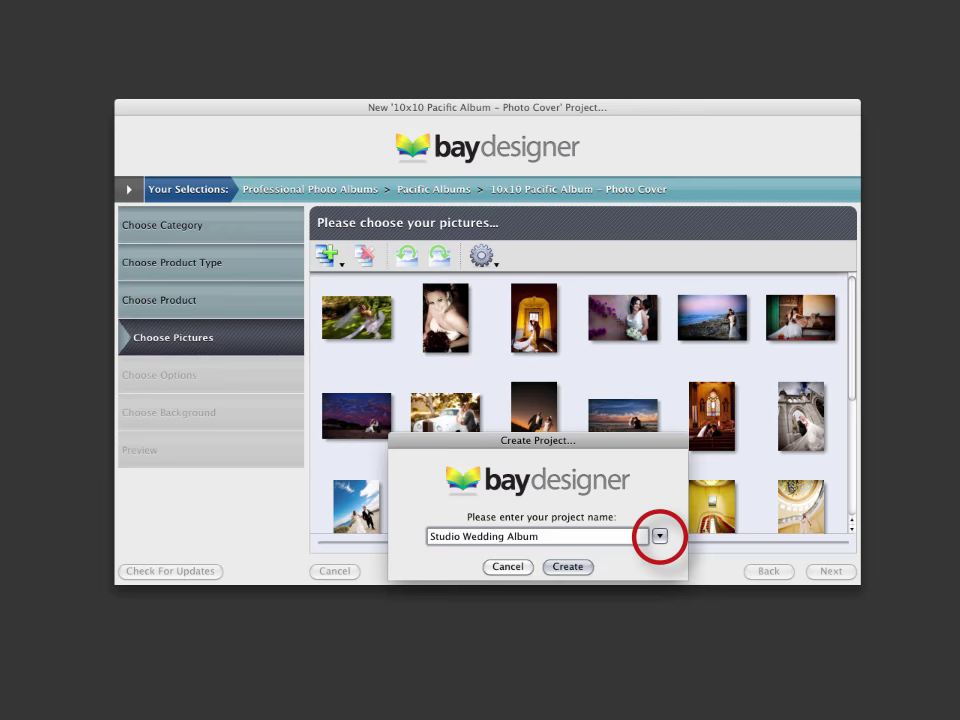
Choose a save location and create the Studio Wedding Album project
click(568, 568)
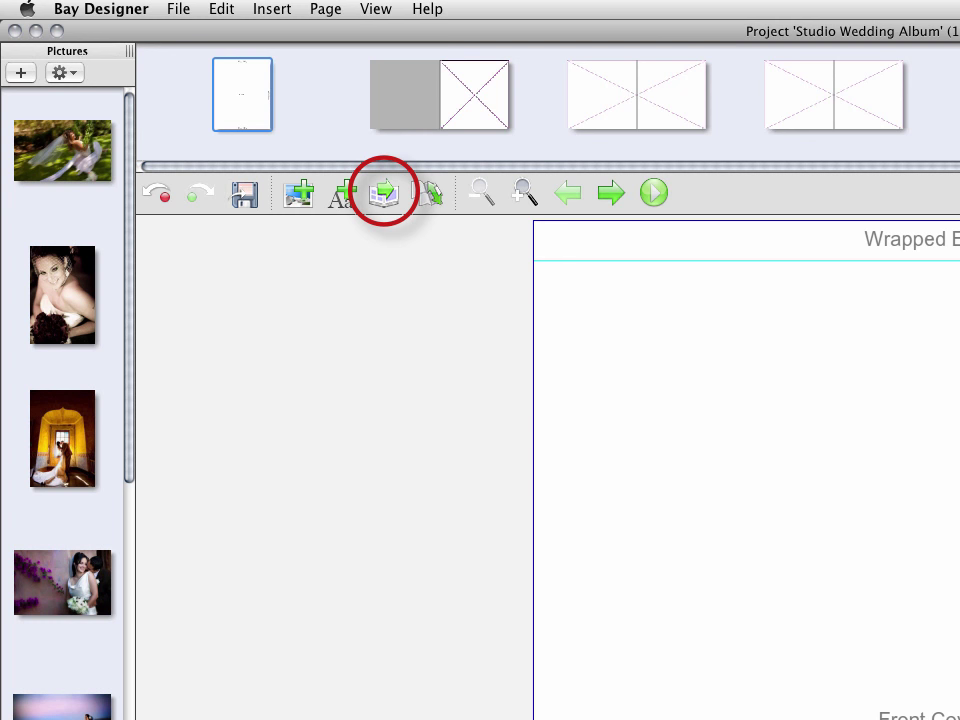
Auto Fill the album pages with the loaded photos
click(384, 192)
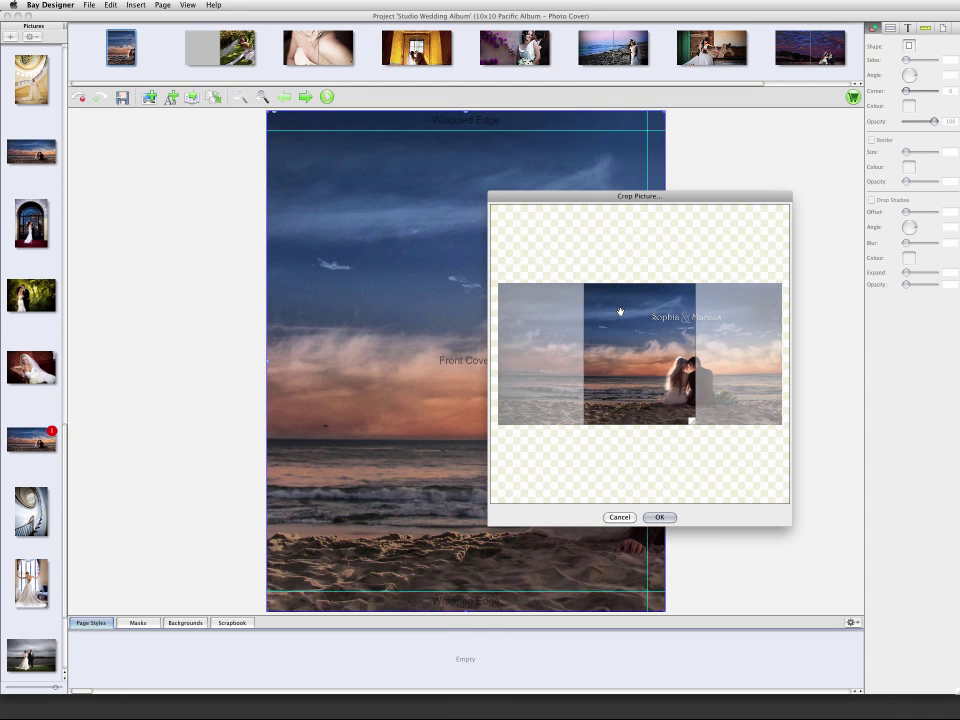
Confirm the cover photo crop in the Crop Picture dialog
click(660, 516)
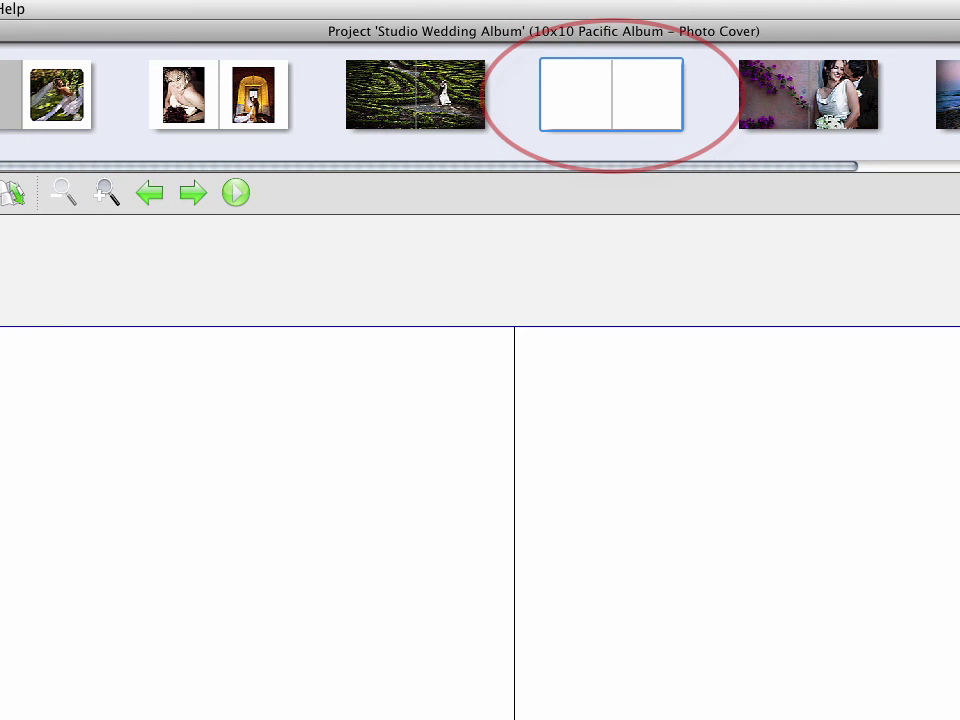
Open the blank spread and place the yellow hallway photo with the sailboat painting on it
click(324, 8)
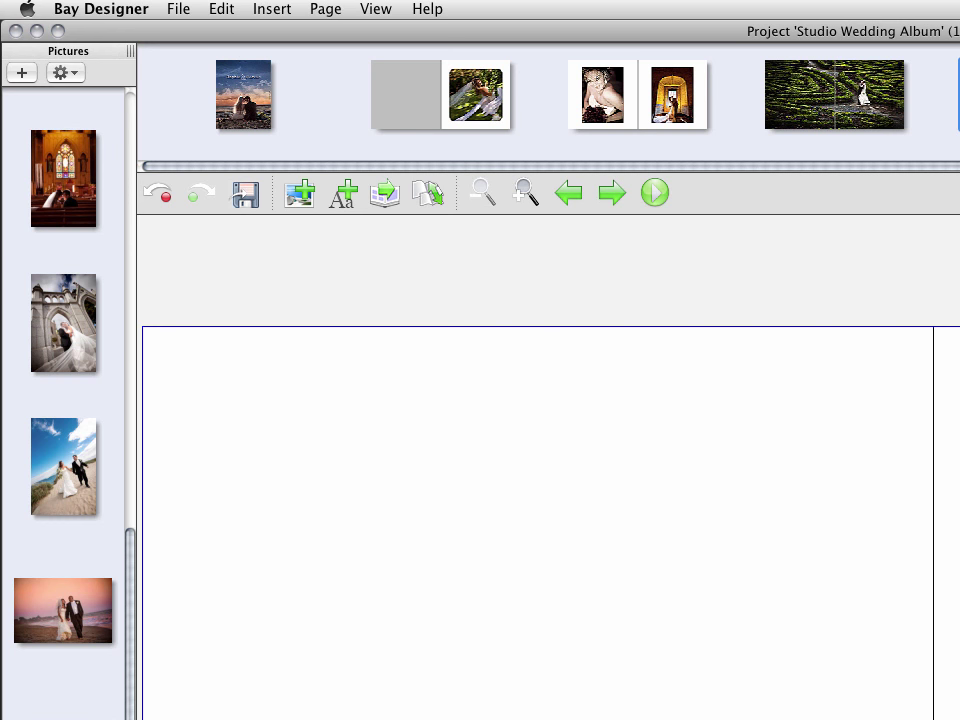
click(180, 8)
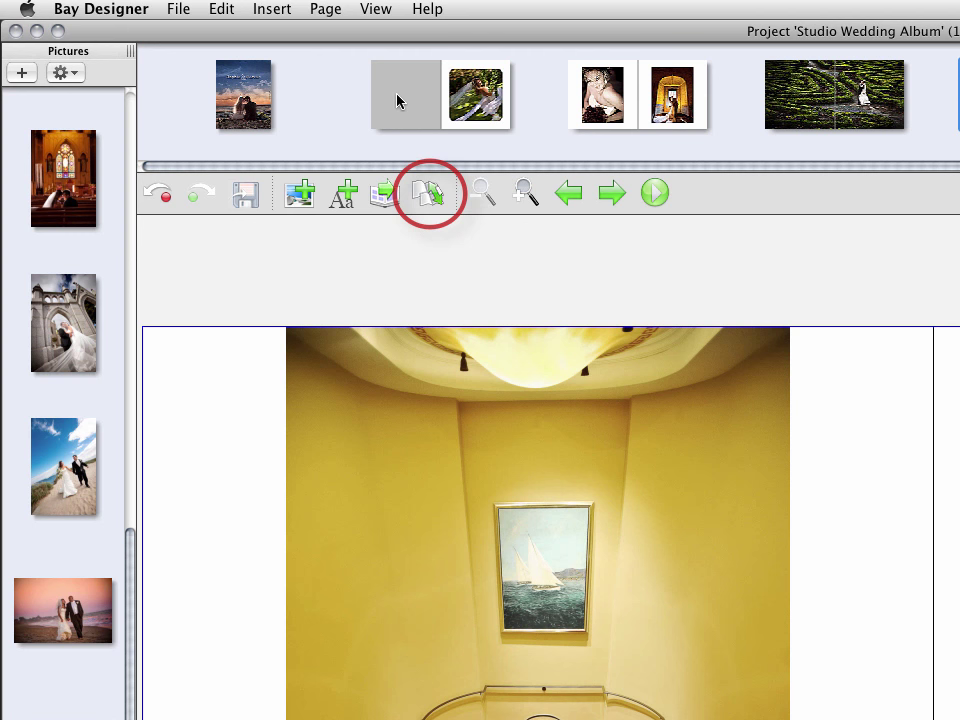
Switch the product to 8x8 Pacific Album – Photo Wrap Cover and acknowledge the update notice
click(428, 192)
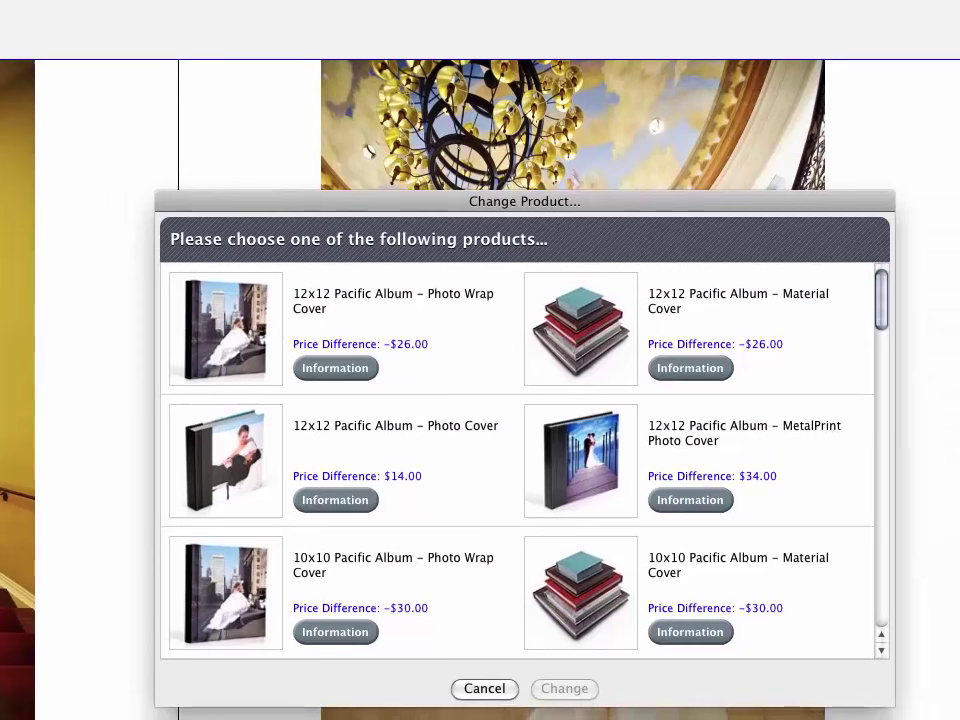
click(568, 588)
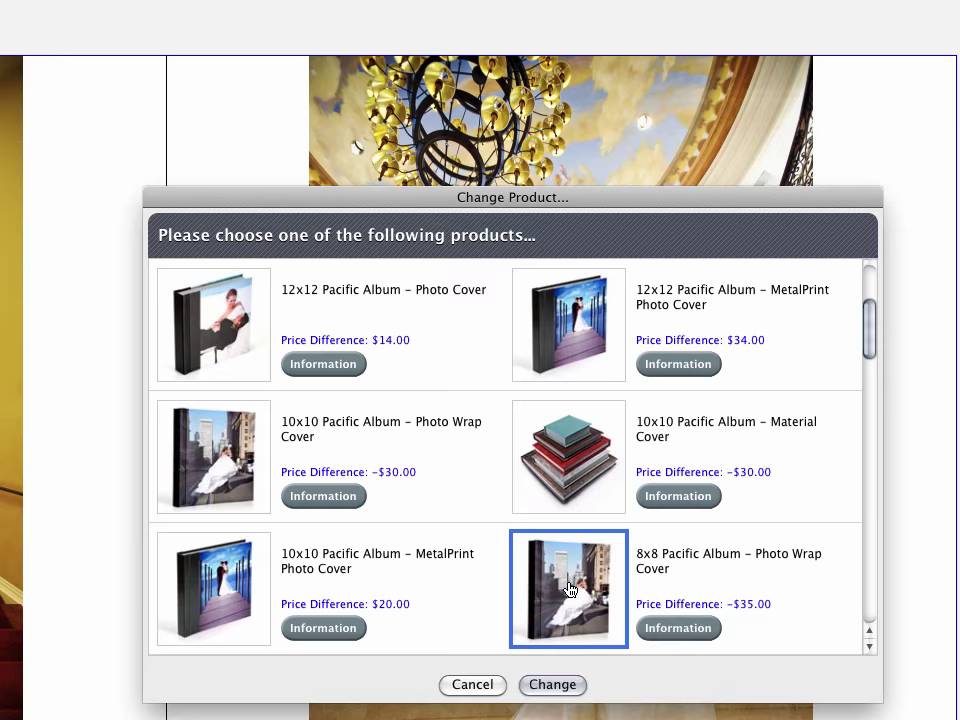
click(552, 684)
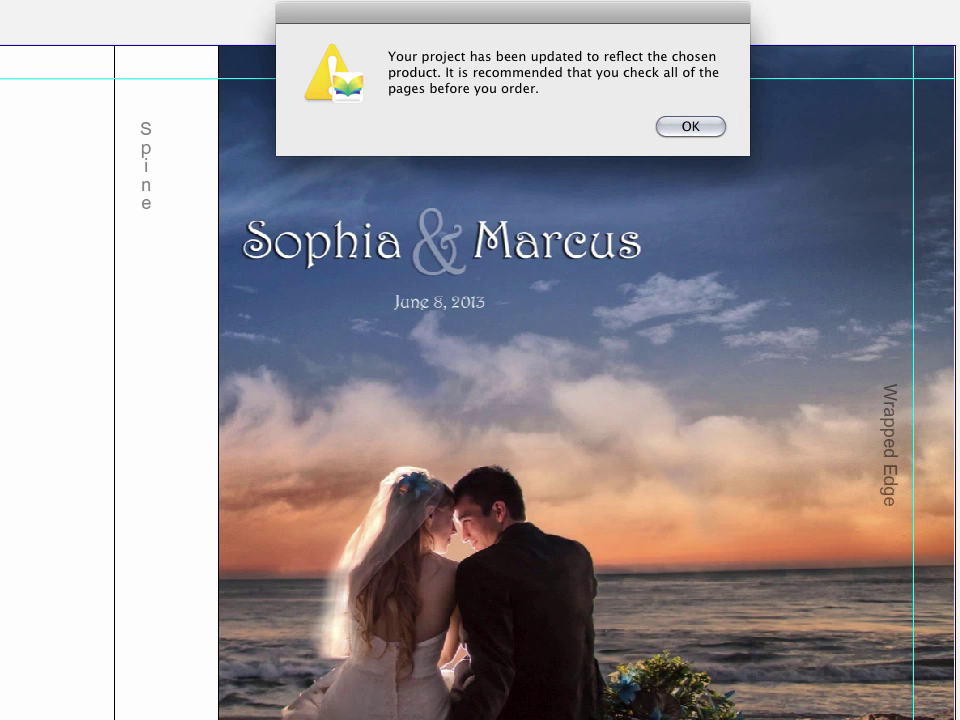
click(690, 126)
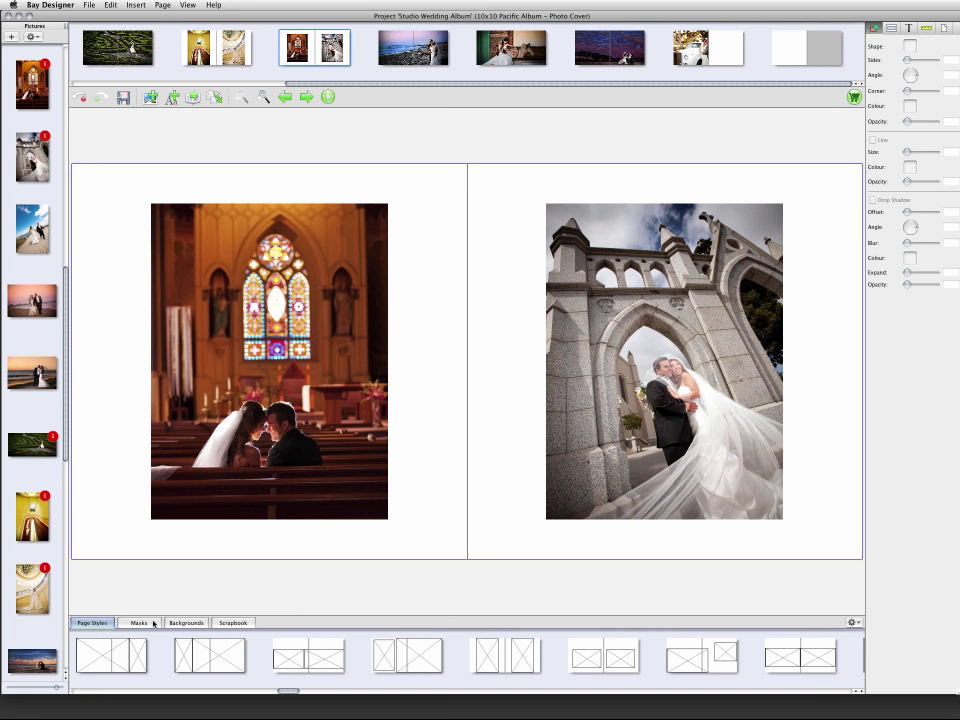
Apply a soft faded edge to the castle archway photo and move to the vintage car spread
click(140, 622)
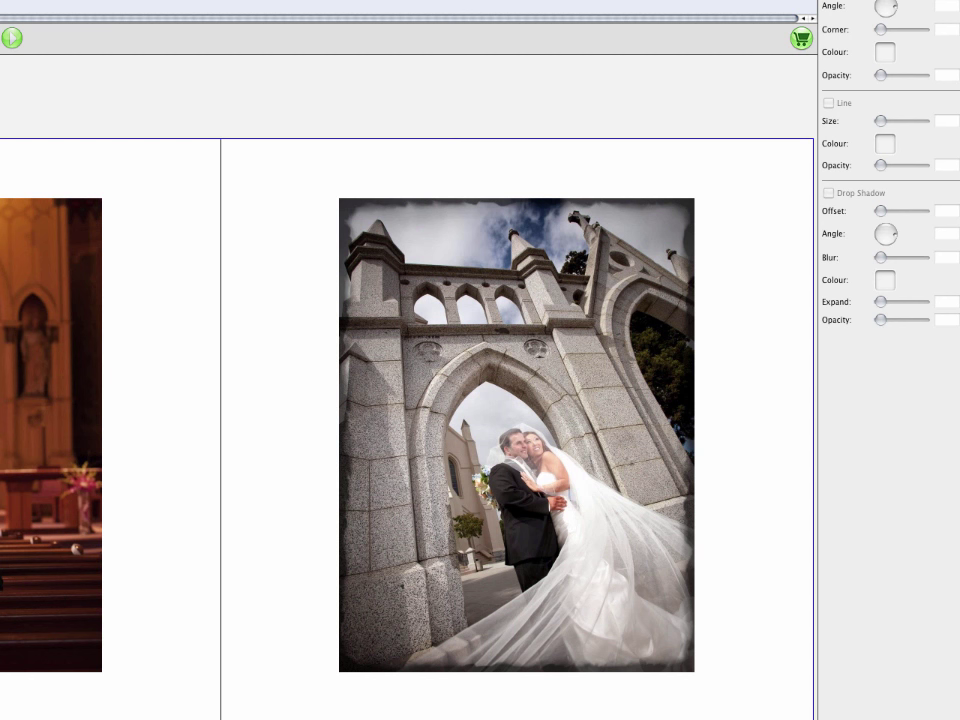
click(884, 52)
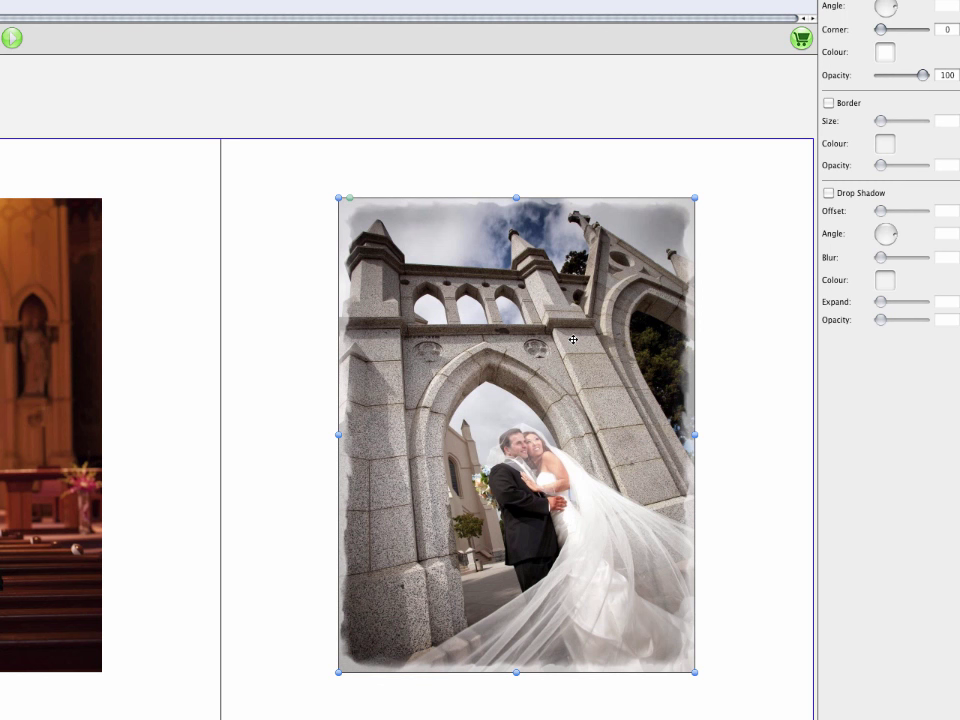
right_click(572, 340)
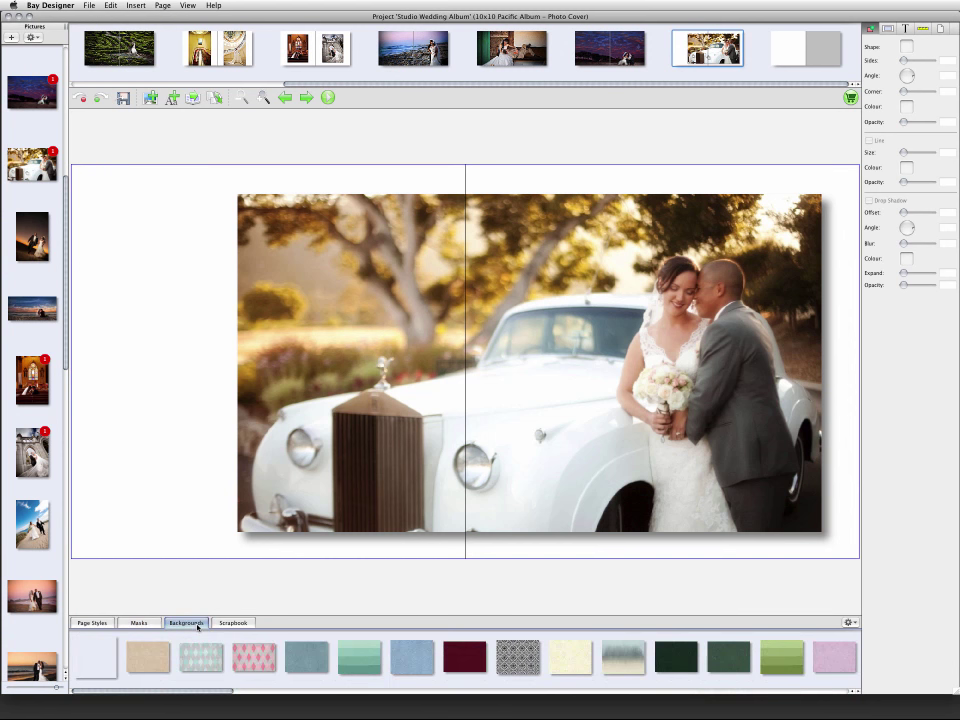
Apply a cream paper background behind the vintage car spread
click(148, 656)
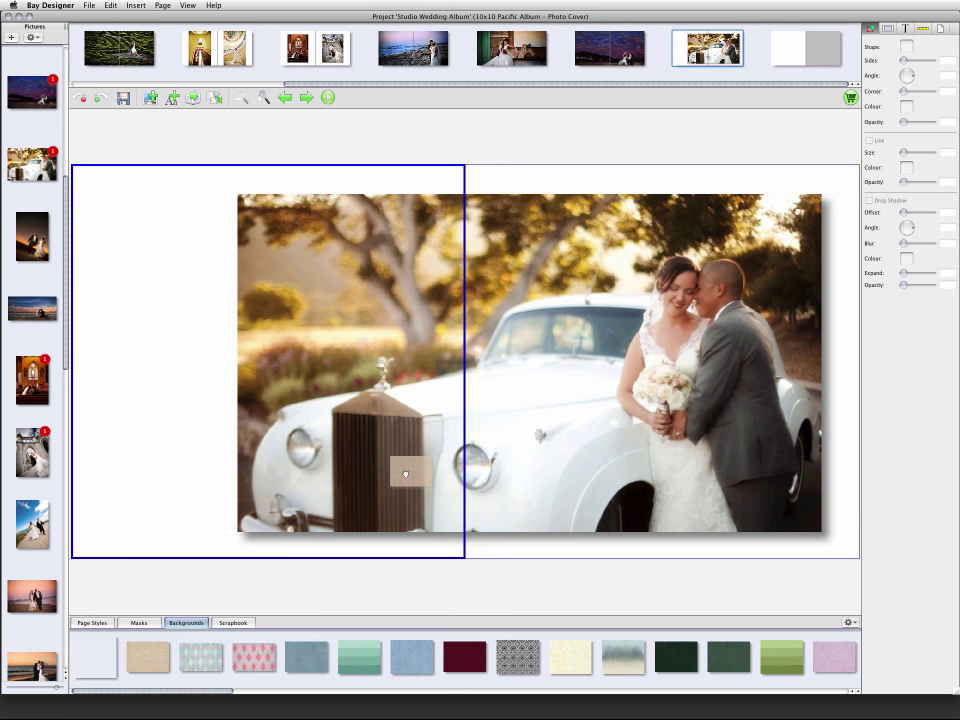
click(148, 656)
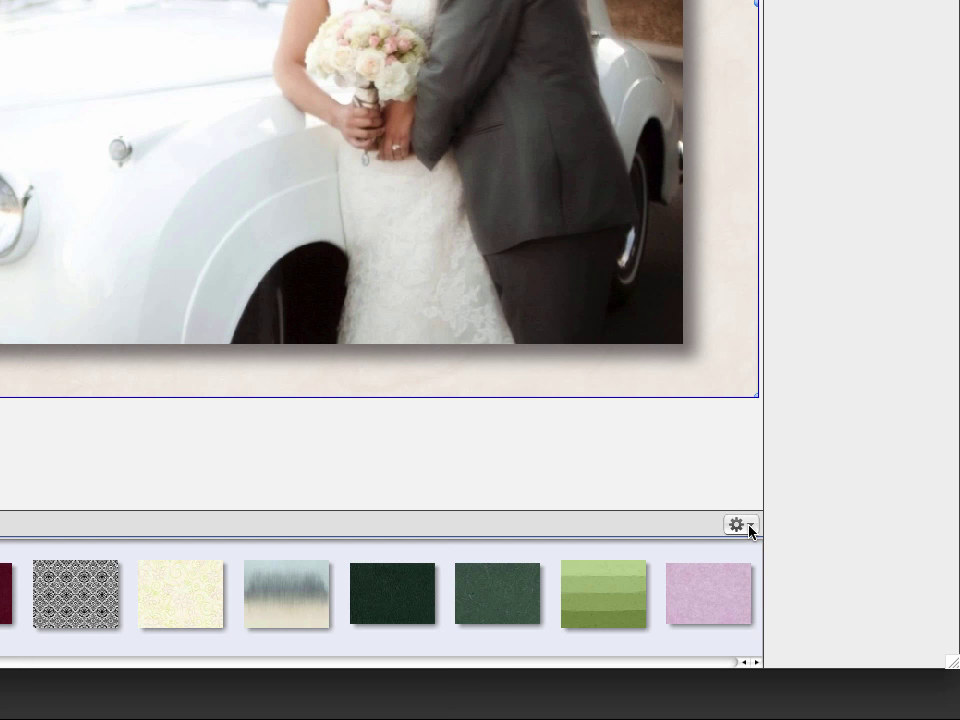
click(736, 524)
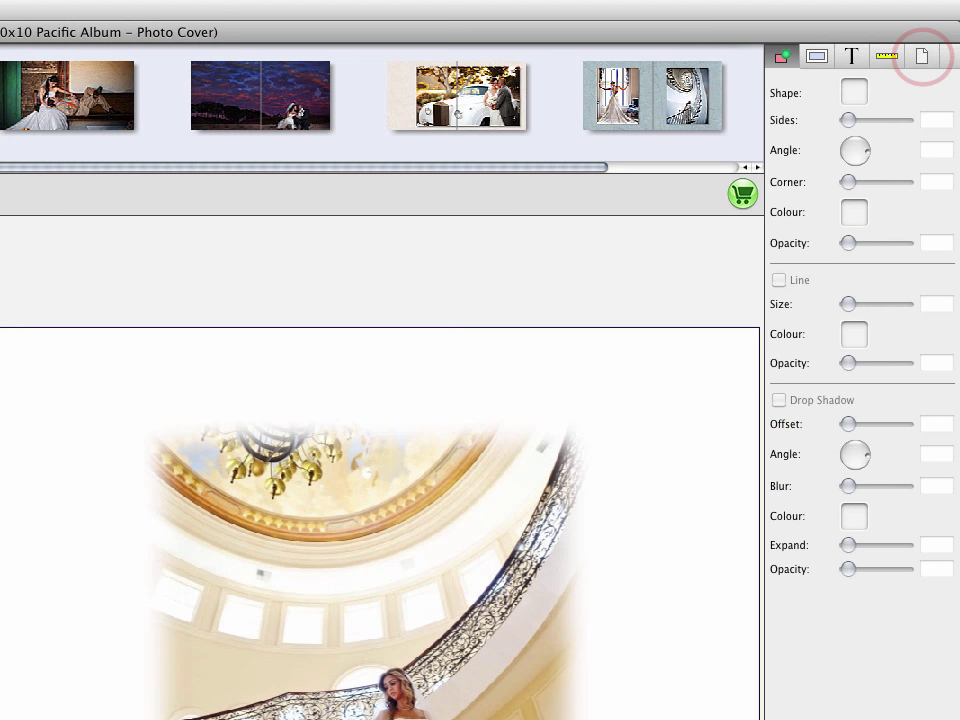
Set the staircase spread's Right Page Background to light cream and select the church spread
click(920, 56)
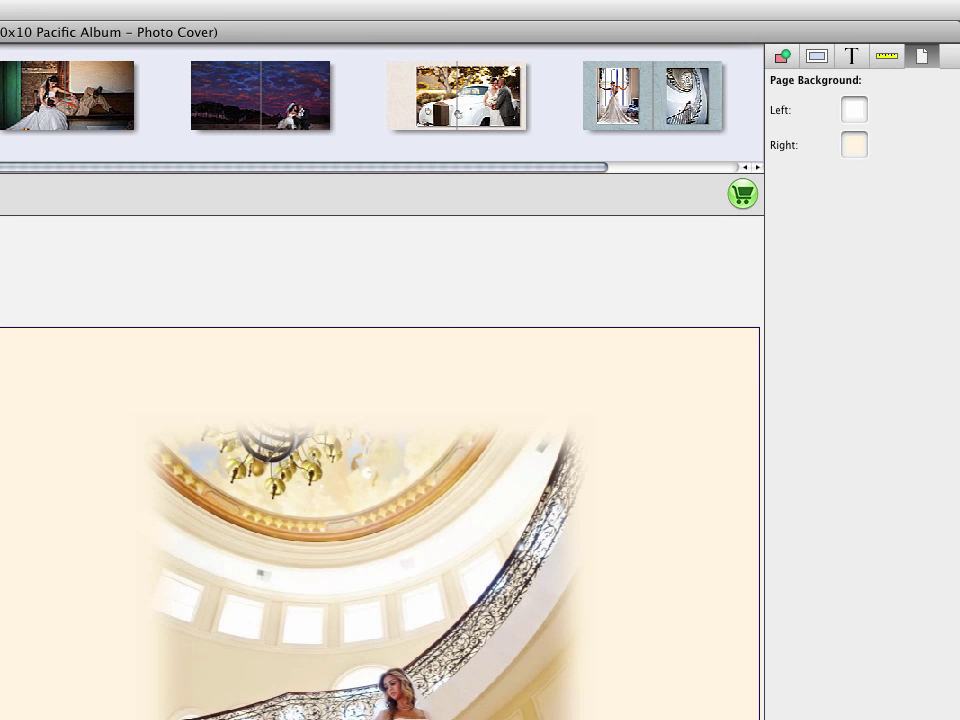
click(852, 110)
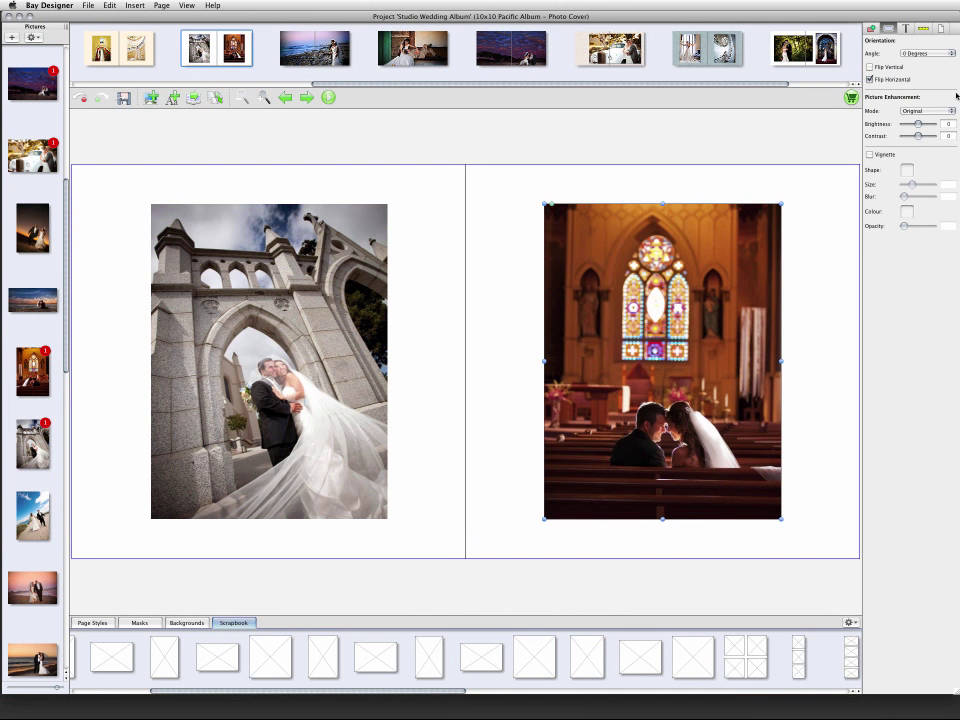
Set the church interior photo's Picture Enhancement Mode to Black and White and adjust its brightness
click(944, 110)
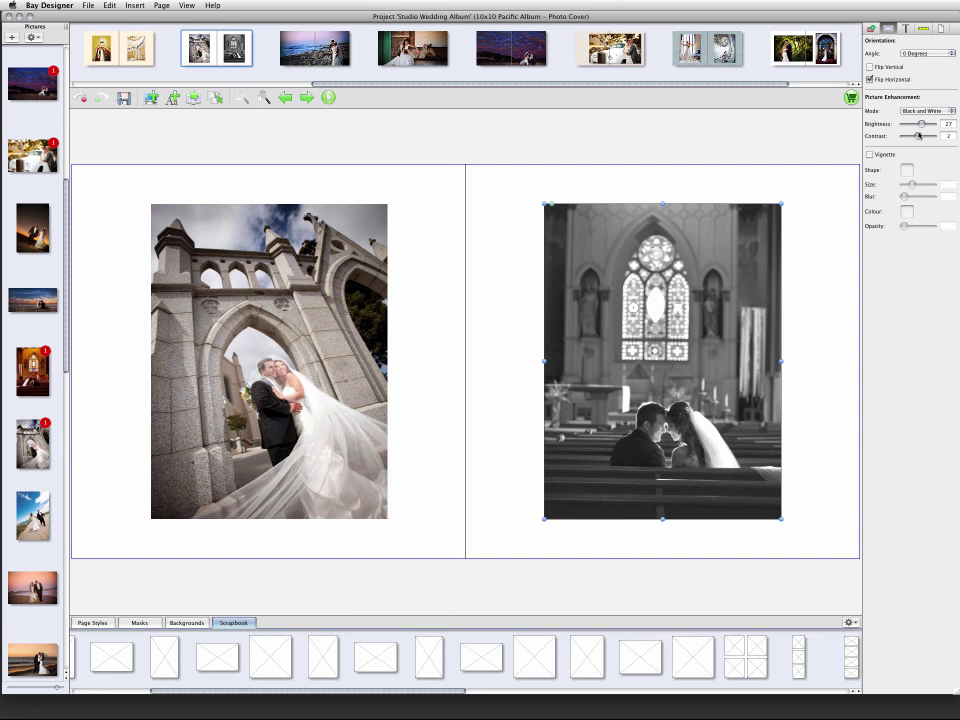
click(870, 154)
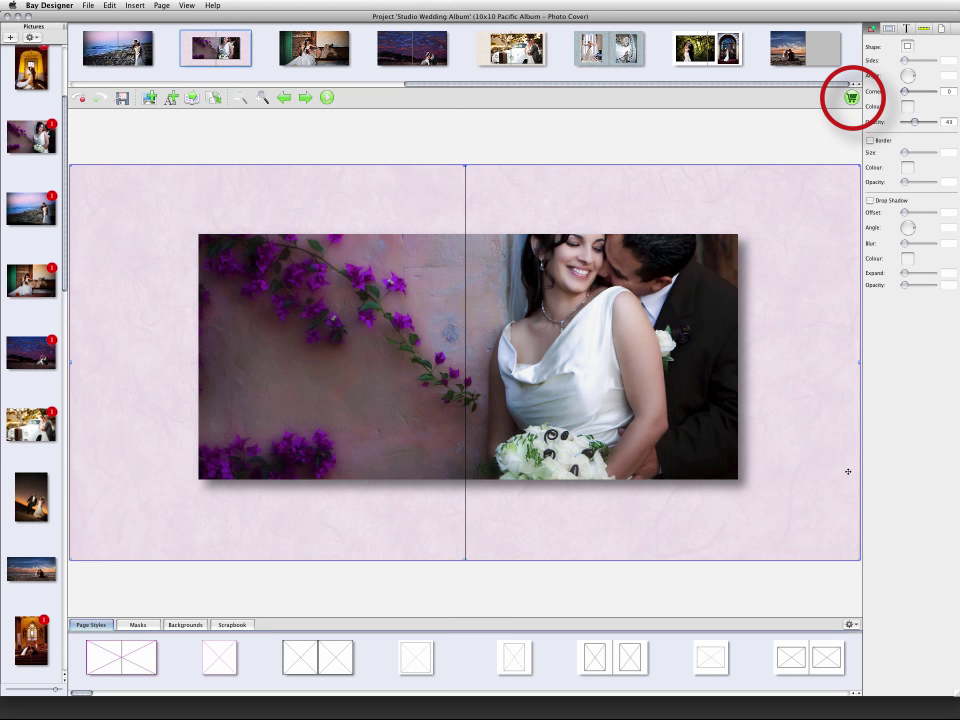
Start the album order from the cart, accepting the disclaimer to reach the login page
click(852, 98)
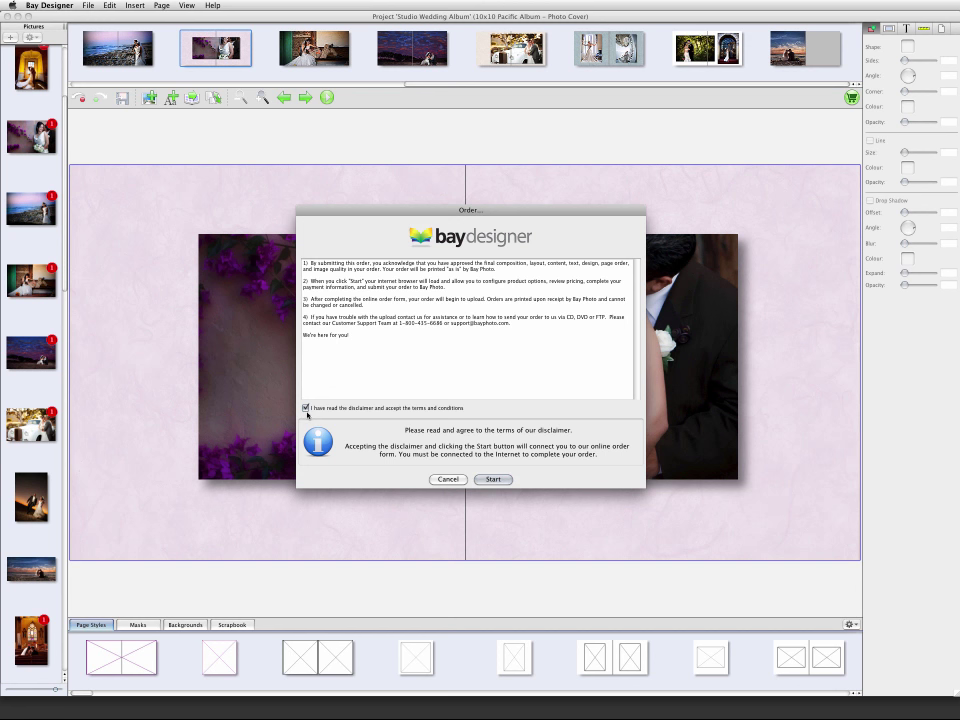
click(492, 480)
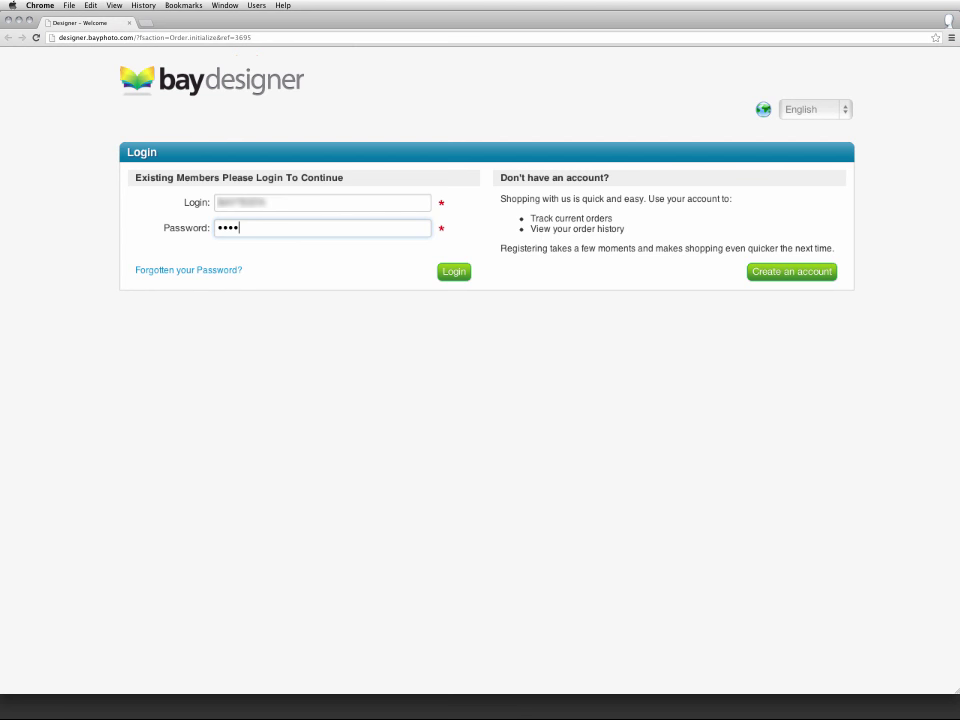
Log in to the Bay Photo ordering site and review the album's cover material options
click(452, 272)
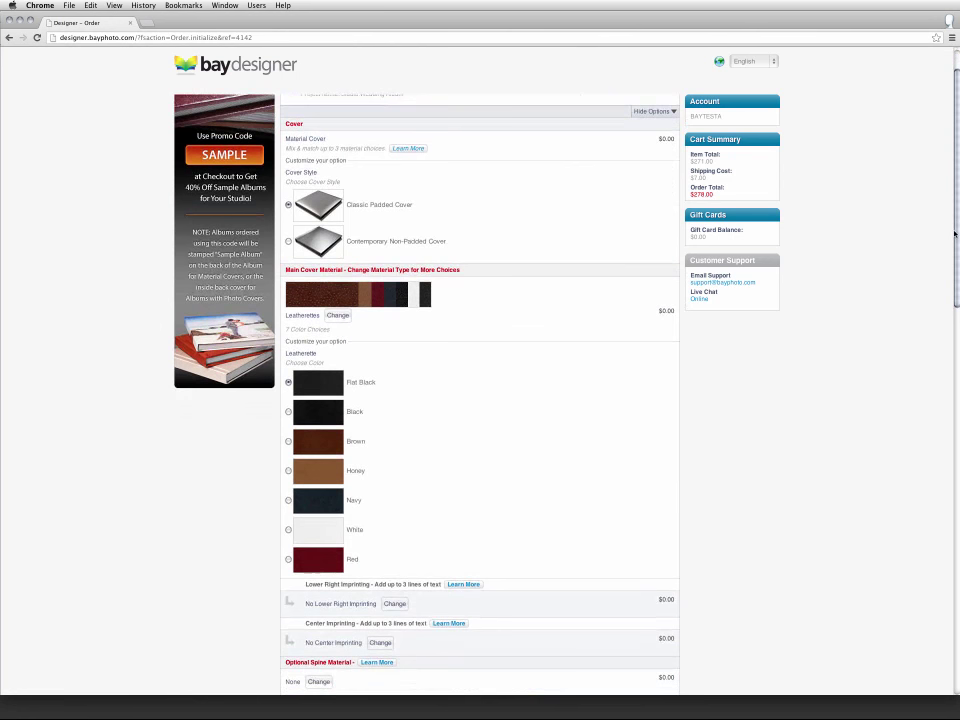
scroll(down, 3)
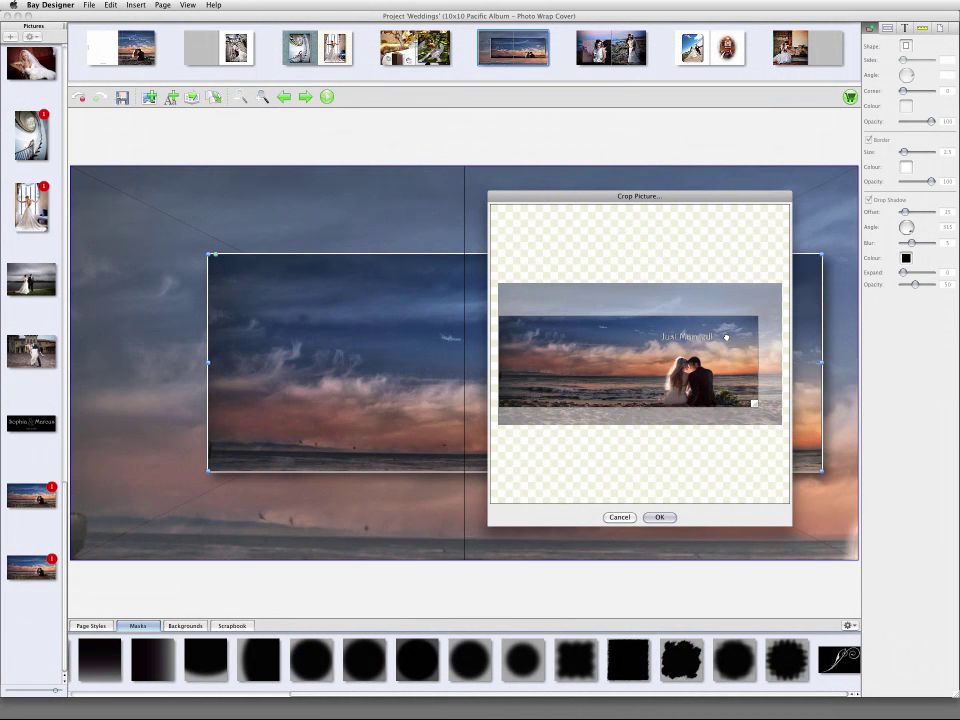
Confirm the crop so the sunset beach couple photo spans the wrap cover as a panorama
click(658, 516)
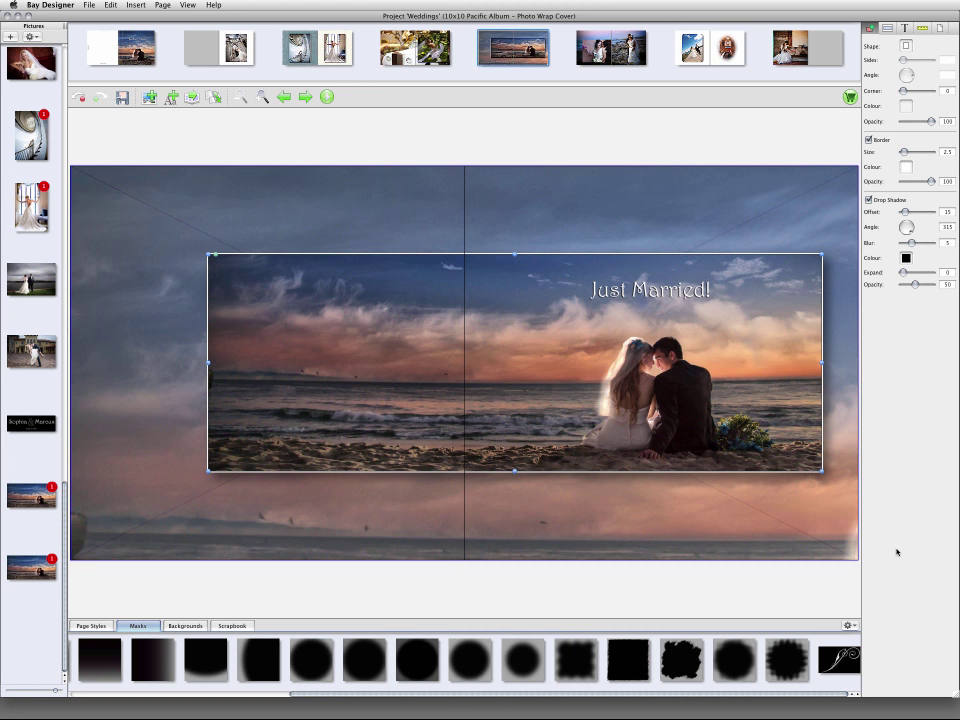